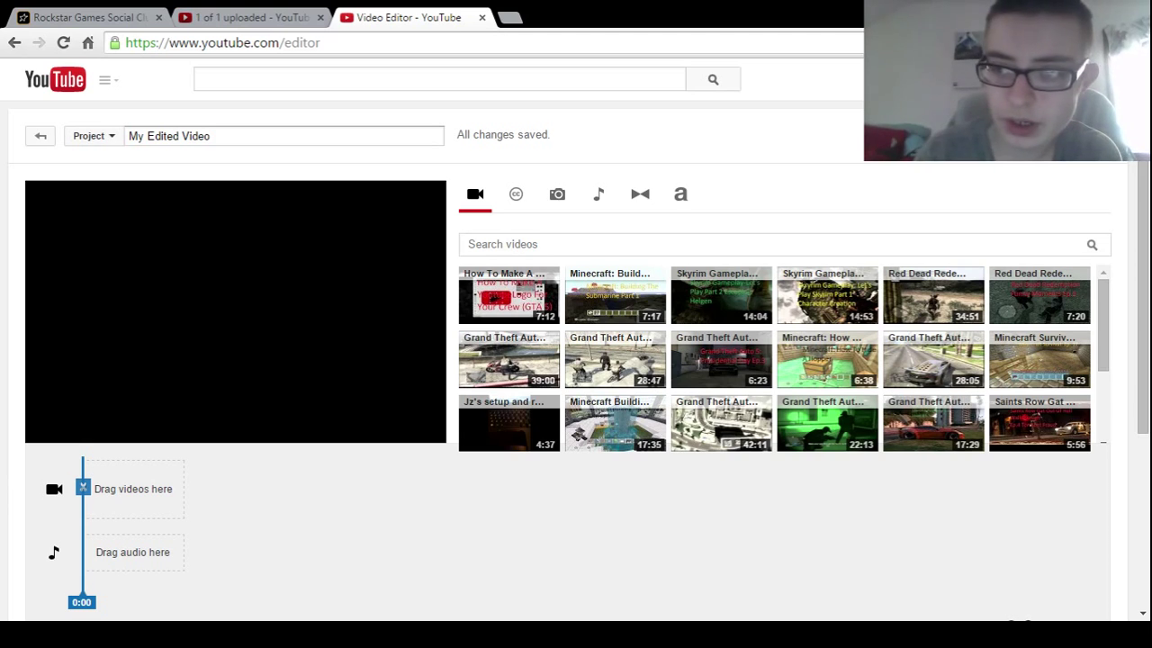
mouse_move(712, 314)
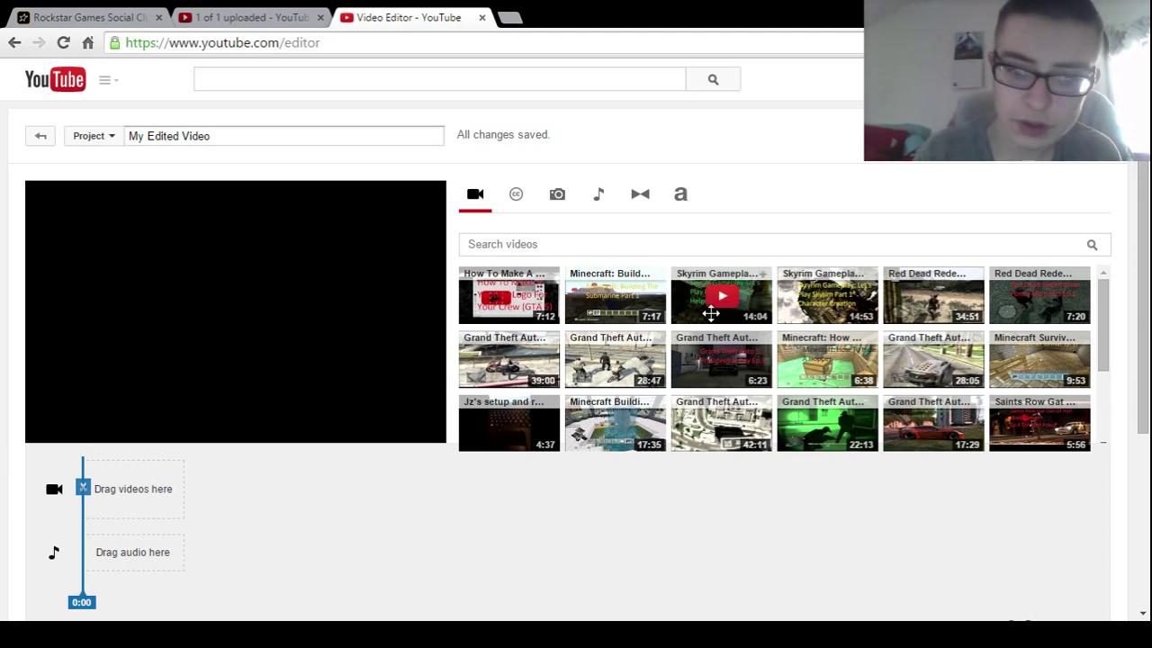
mouse_move(555, 569)
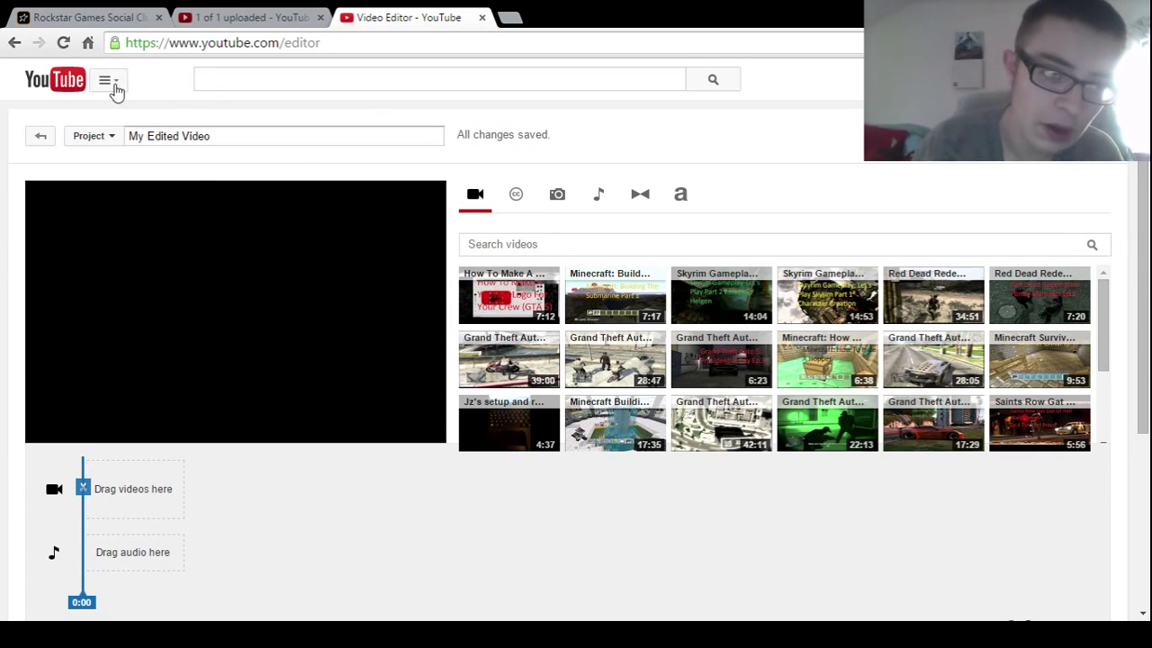
Go through the guide menu, My Channel and Video Manager, then expand Create.
left_click(107, 79)
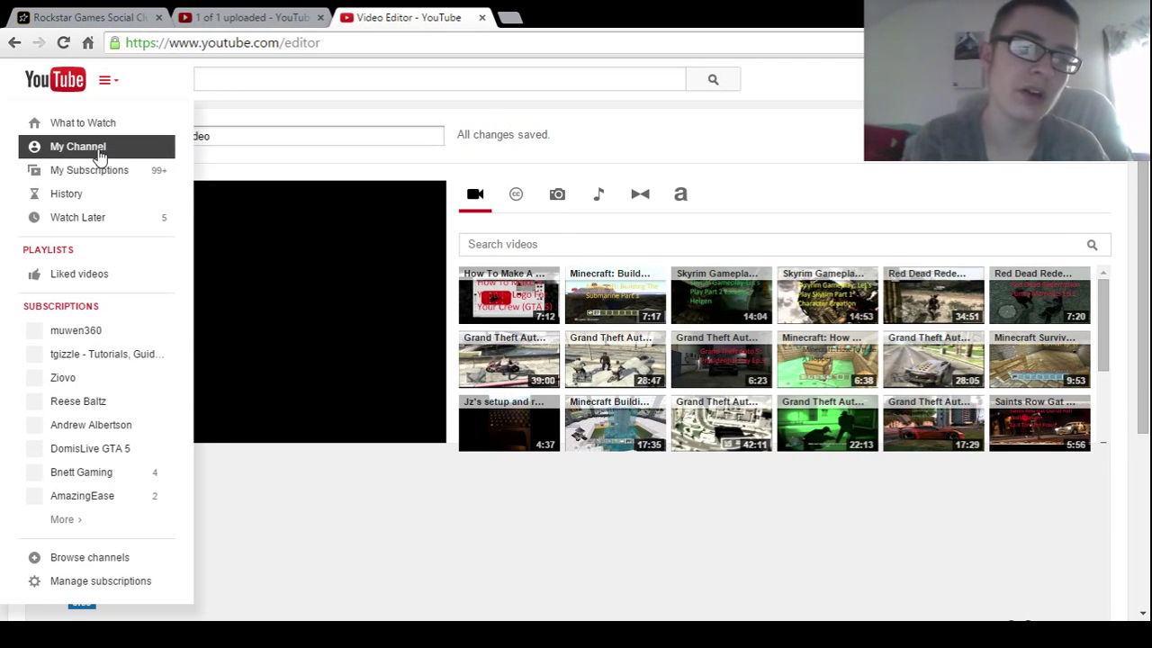
left_click(77, 145)
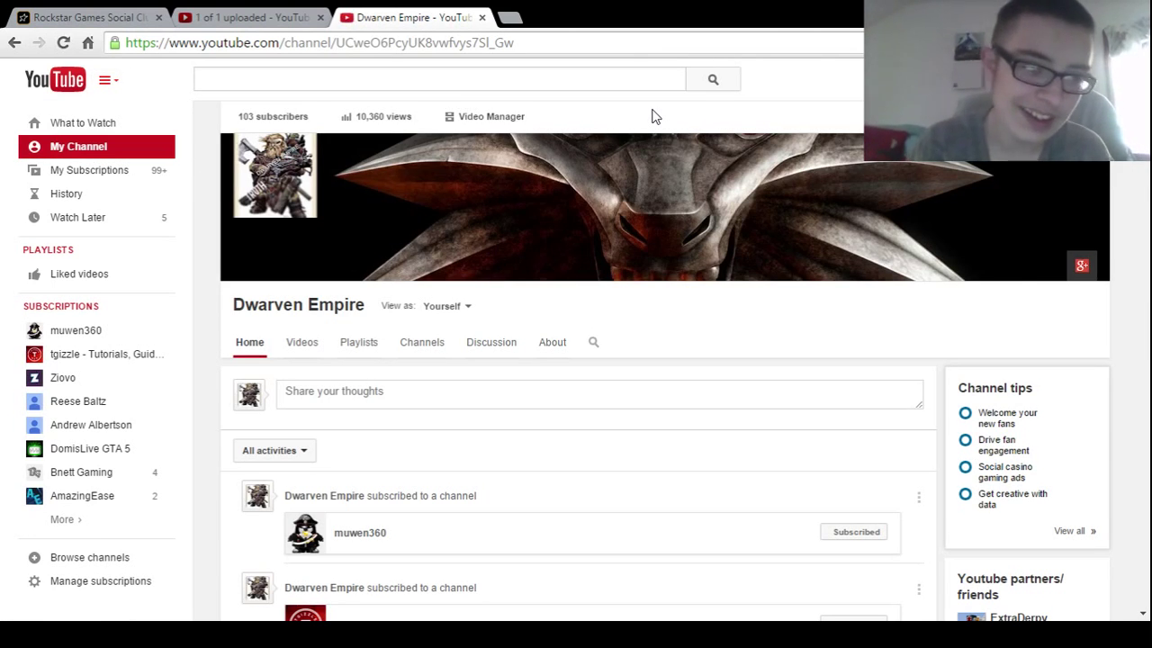
mouse_move(513, 122)
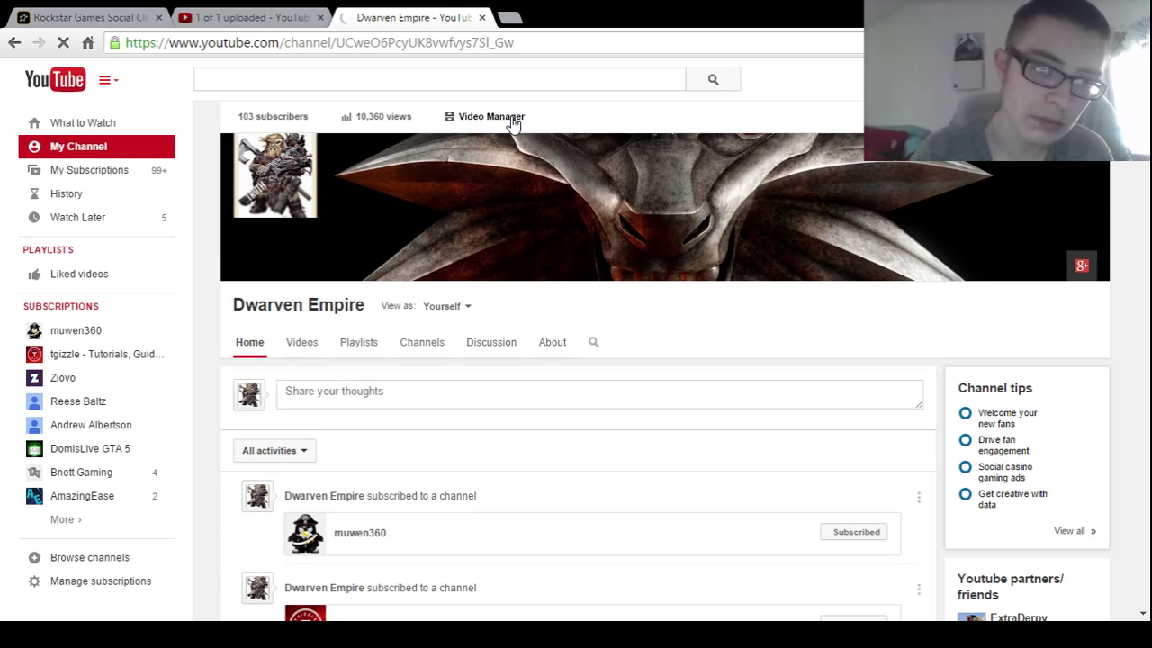
left_click(489, 116)
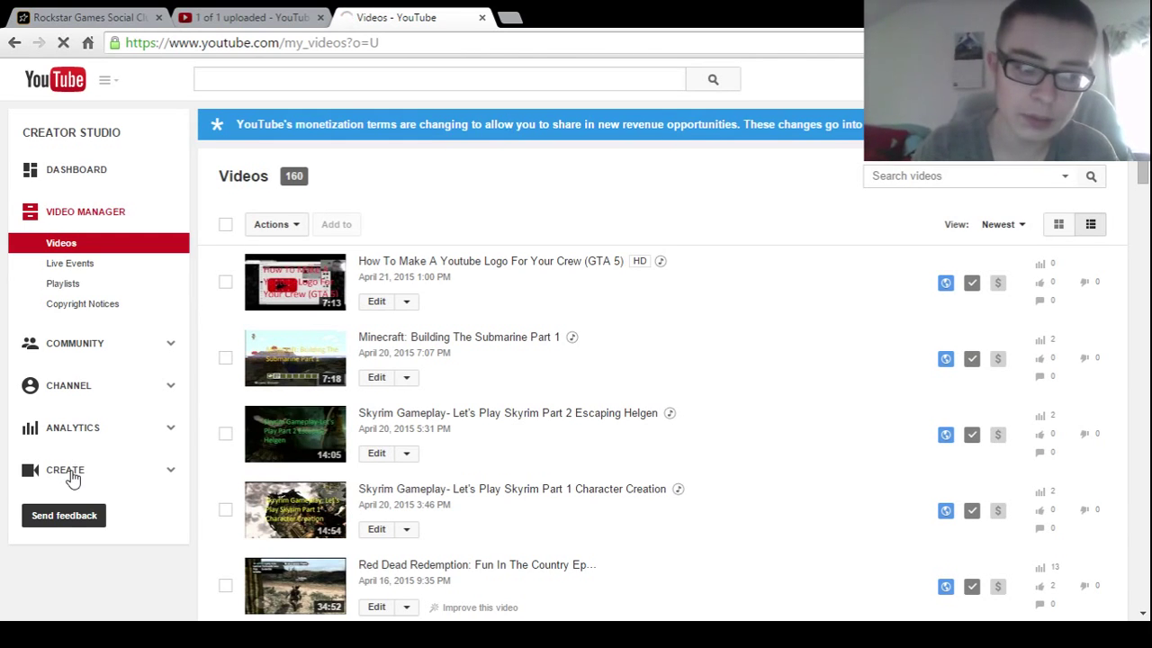
left_click(64, 471)
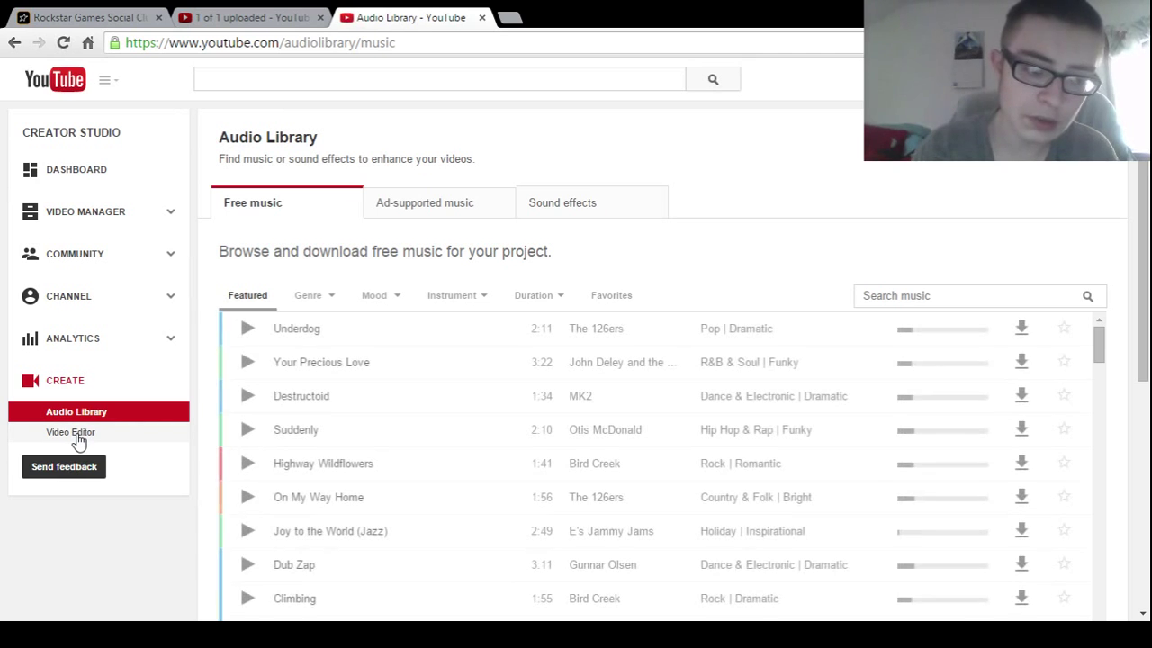
Reopen the Video Editor project and scroll the library down to the New intro clip.
left_click(70, 433)
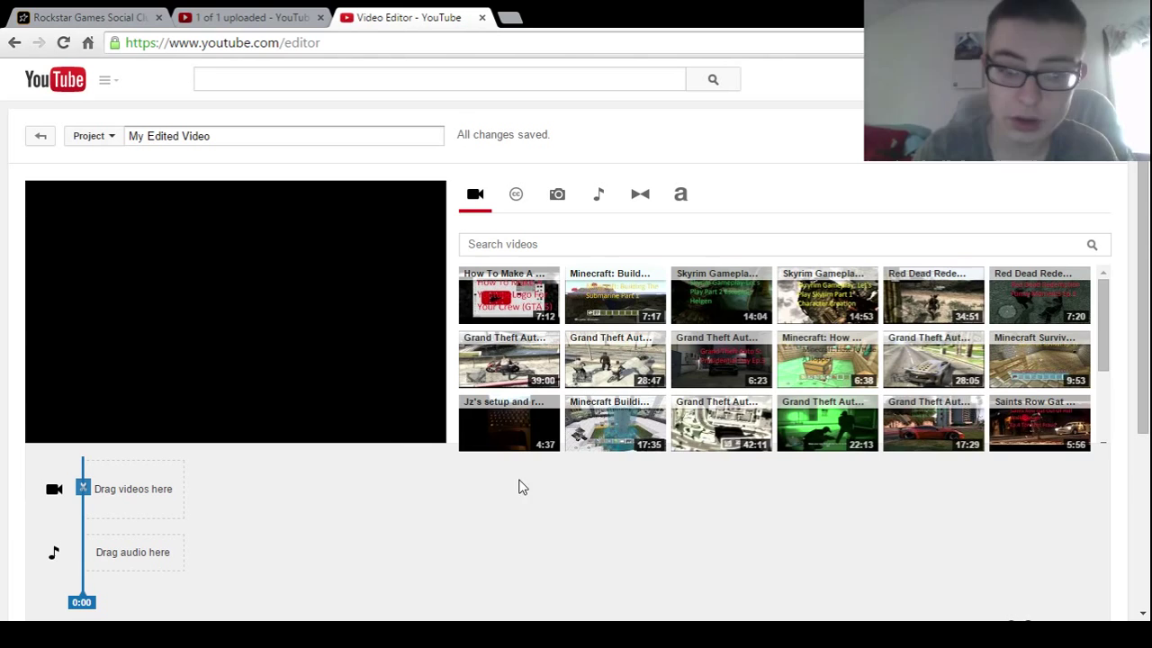
mouse_move(529, 488)
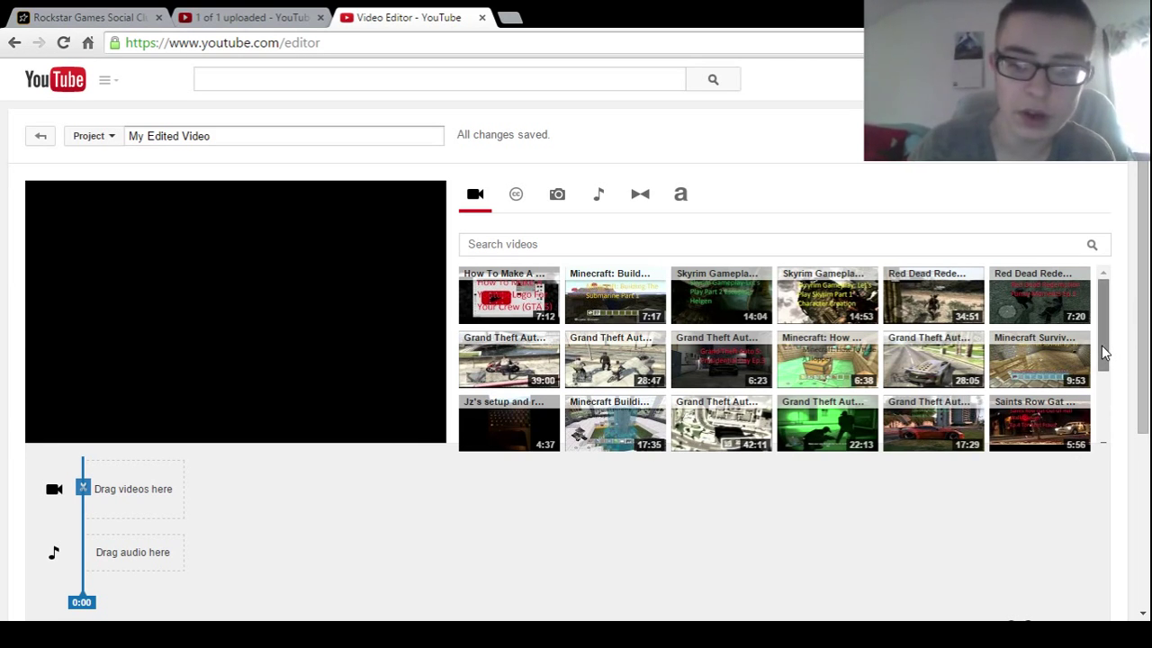
scroll("down", 3)
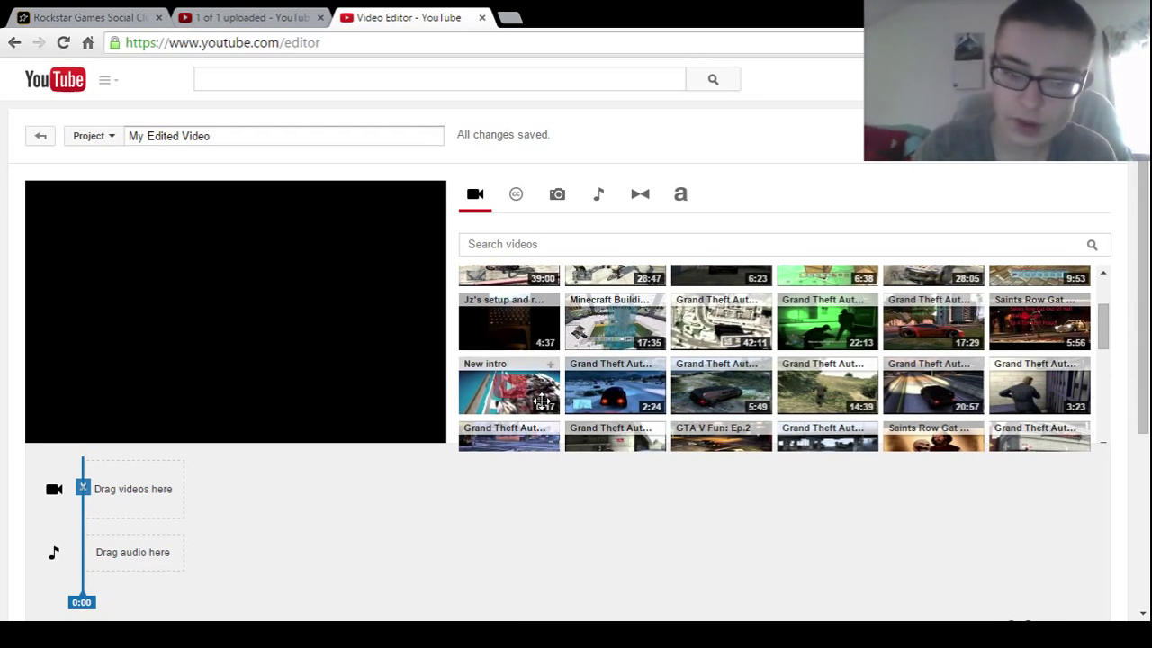
mouse_move(622, 547)
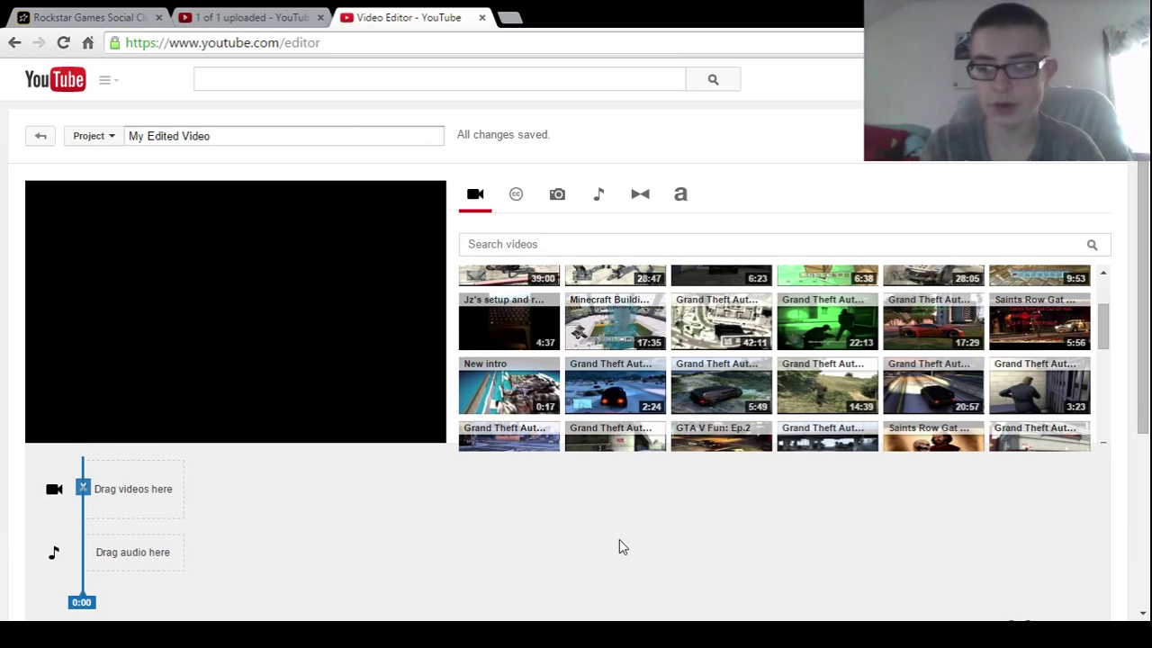
mouse_move(911, 410)
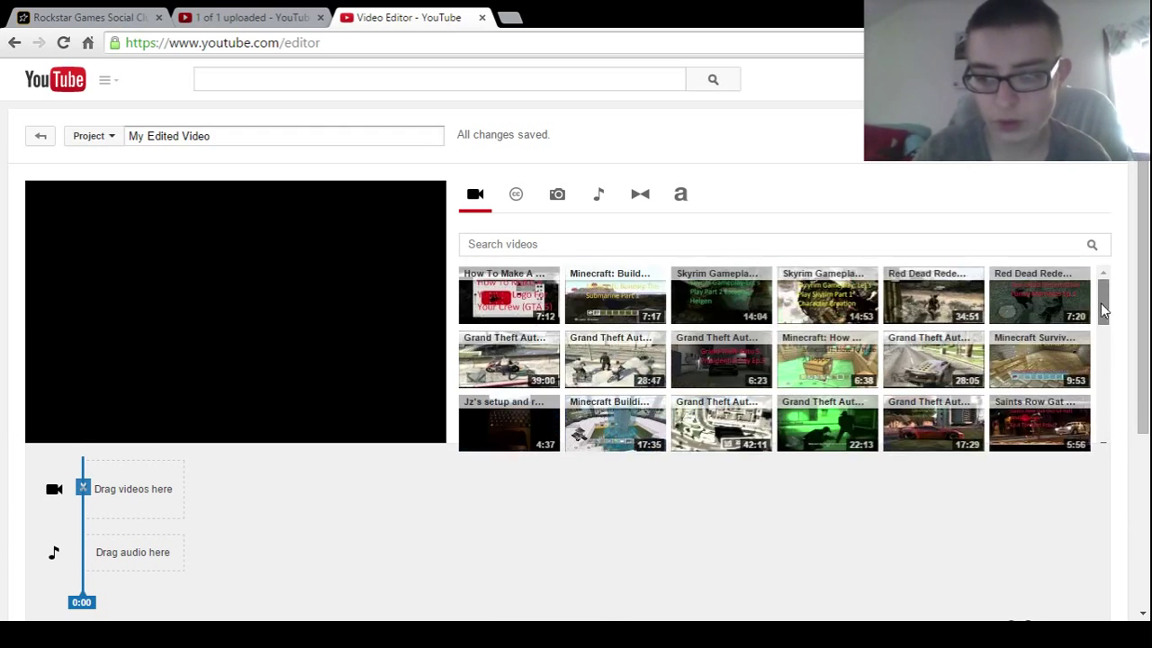
scroll("down", 3)
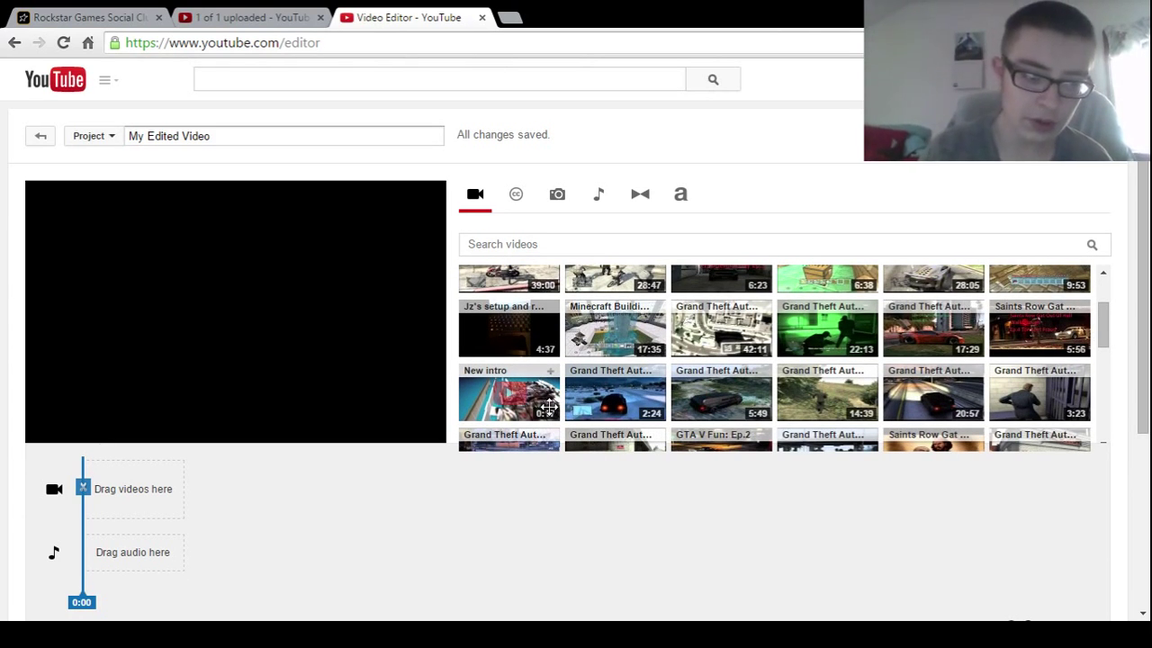
Place the 0:17 New intro clip at the timeline start ahead of the 5:56 gameplay video.
left_click_drag(508, 394, 142, 508)
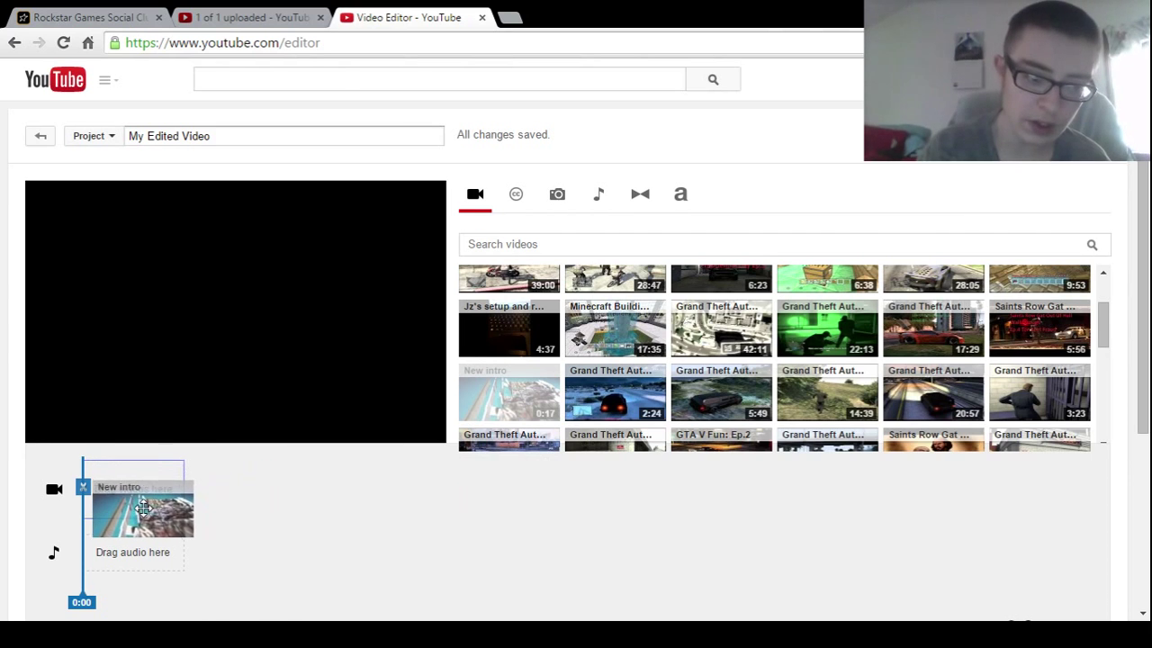
left_click(144, 508)
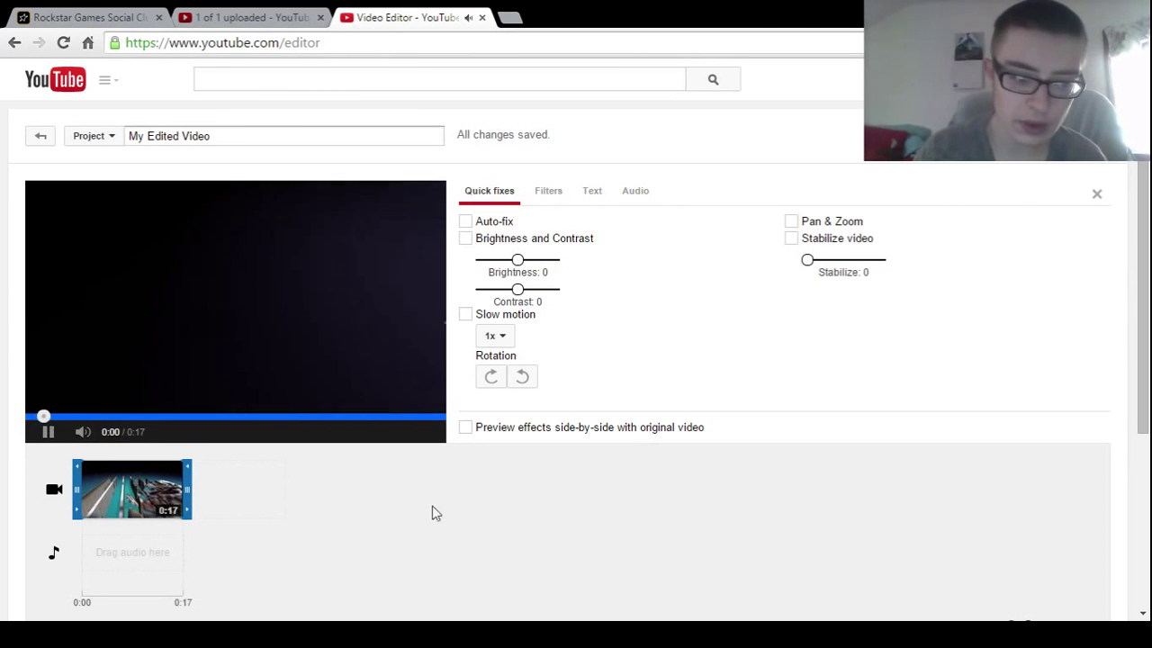
left_click(46, 432)
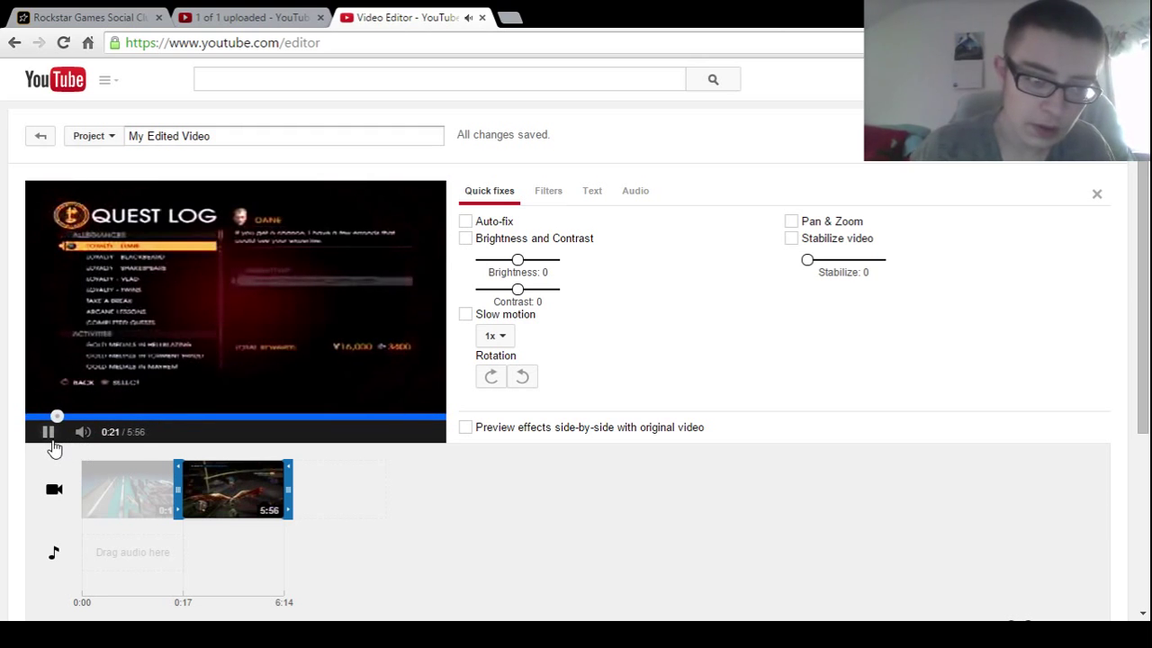
Pause the gameplay clip preview and type '.nxmk'.
left_click(47, 432)
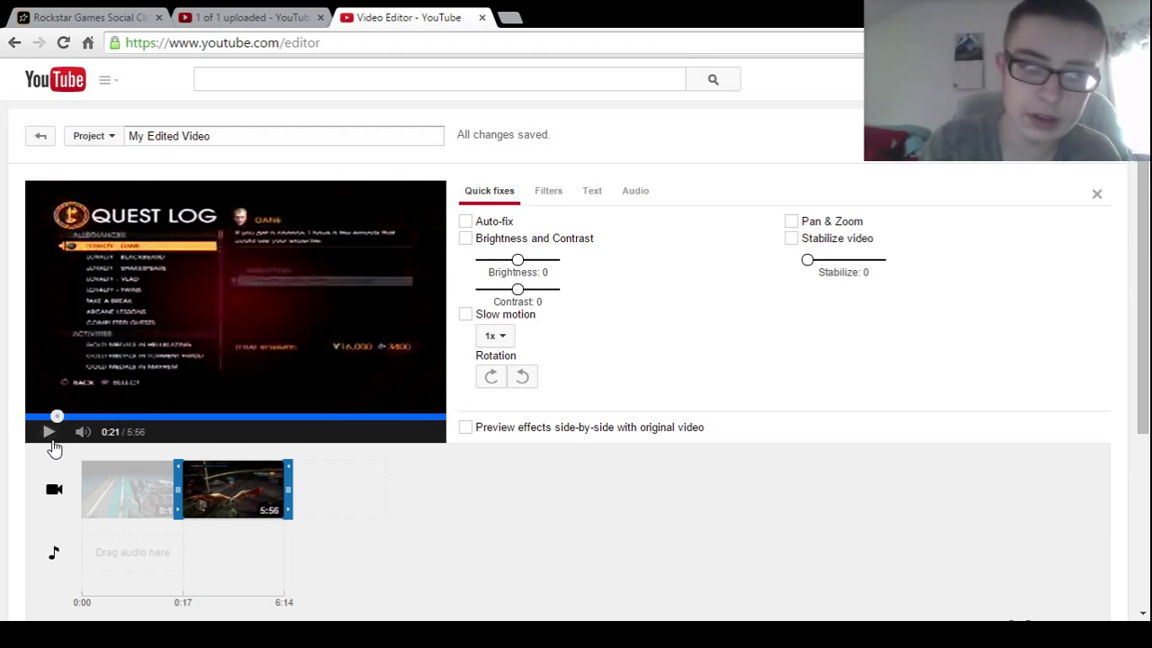
mouse_move(344, 165)
type("sjbfjhfs:fhfd:kg:jkgnjfkjbnvkcjnkmj")
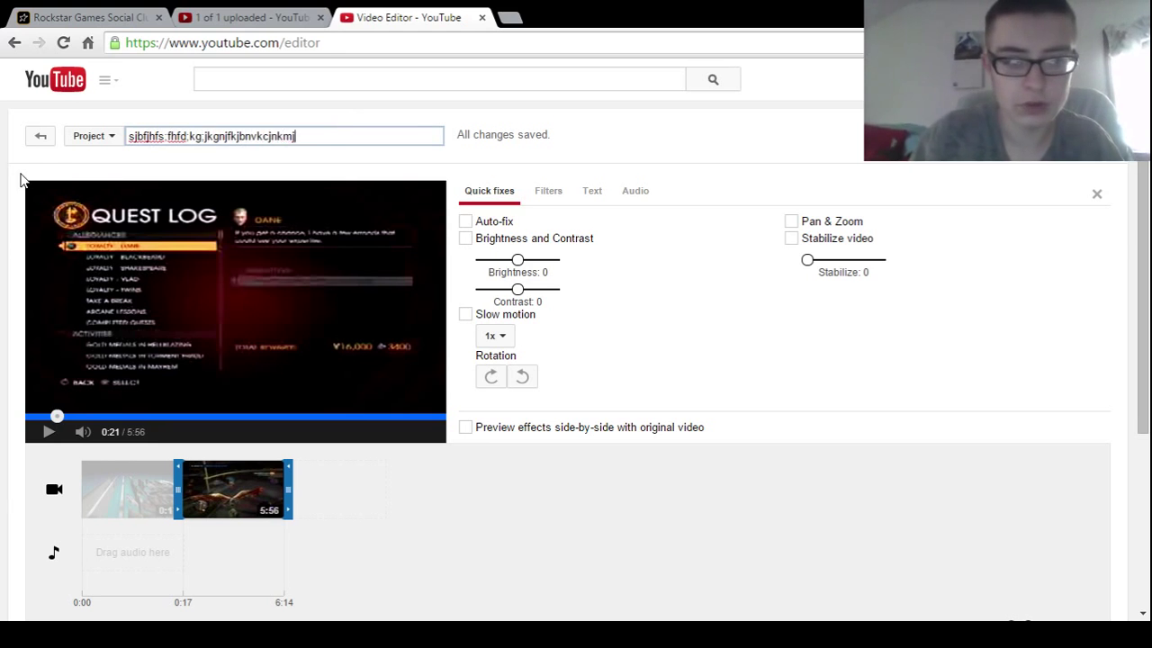
type(".nxmk")
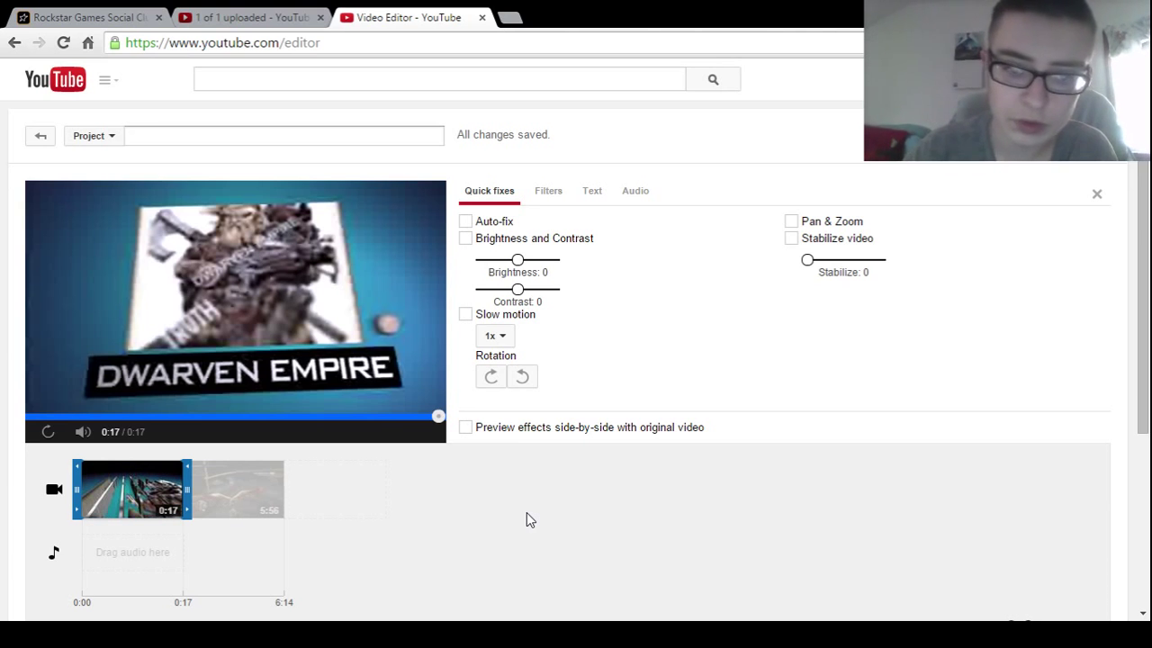
mouse_move(702, 528)
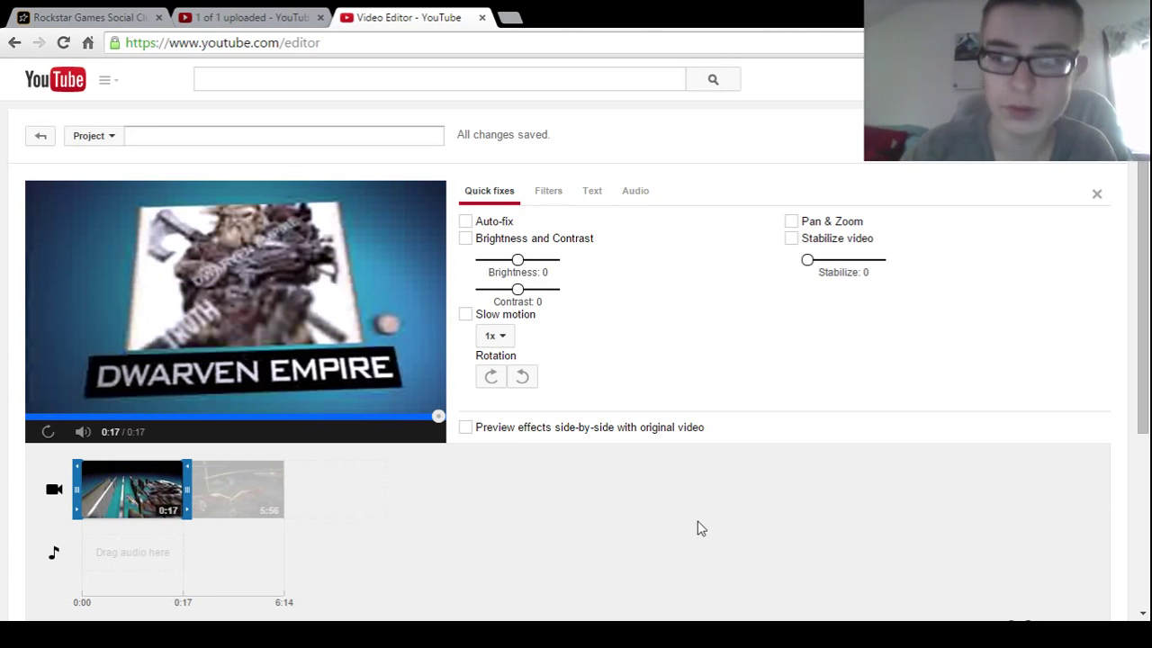